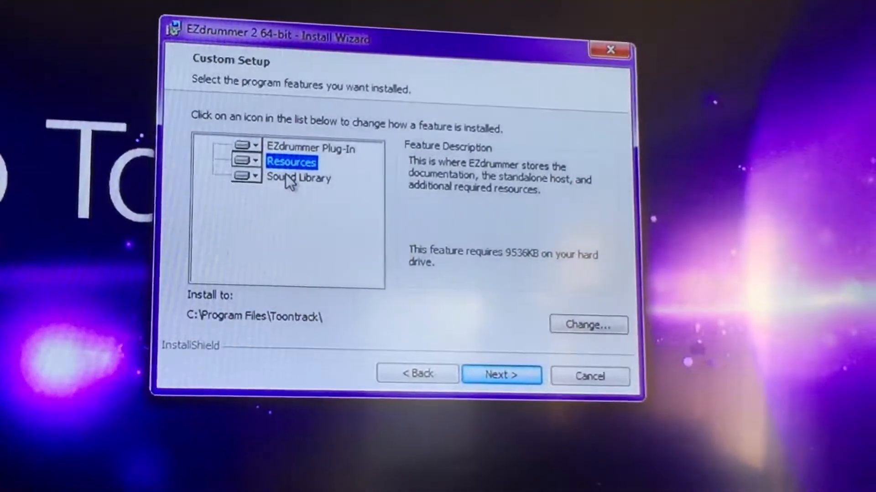
# Review the Sound Library and Resources features and their current install locations in Custom Setup
pyautogui.click(303, 188)
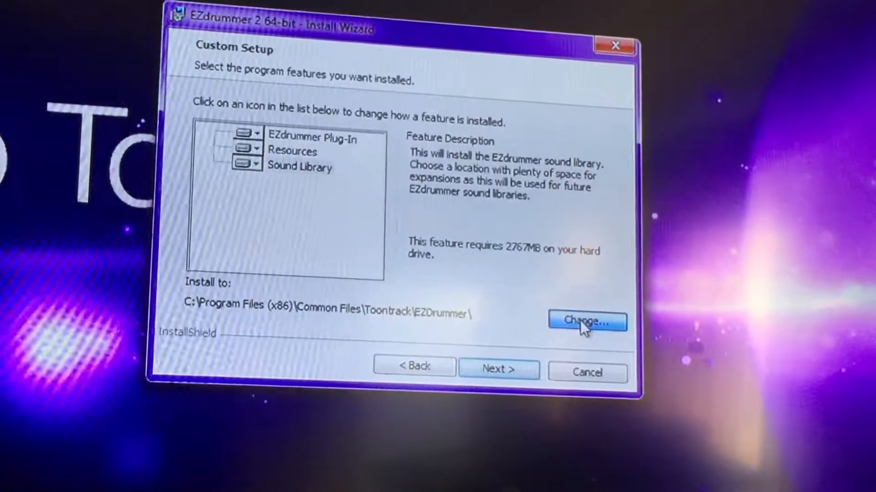
pyautogui.click(586, 322)
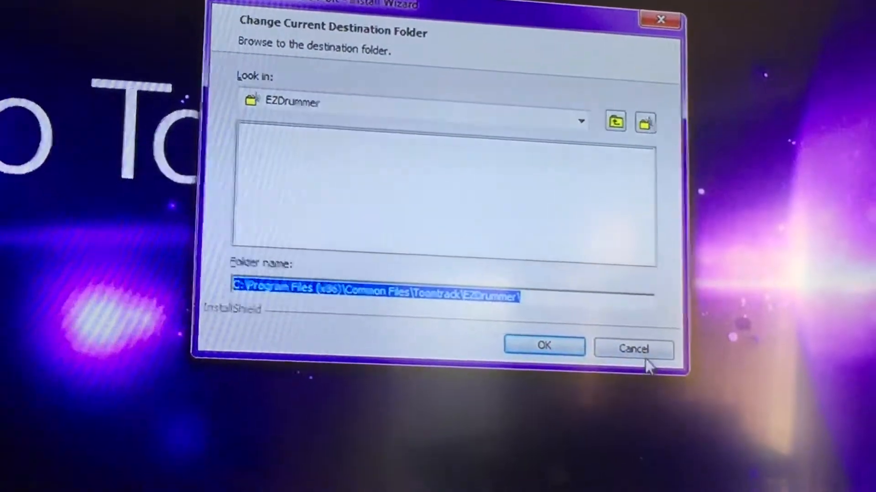
pyautogui.click(543, 346)
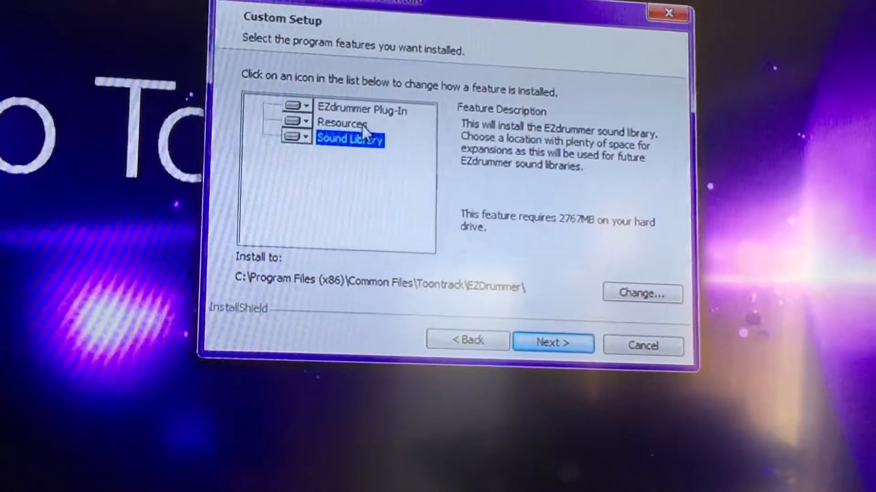
pyautogui.click(340, 151)
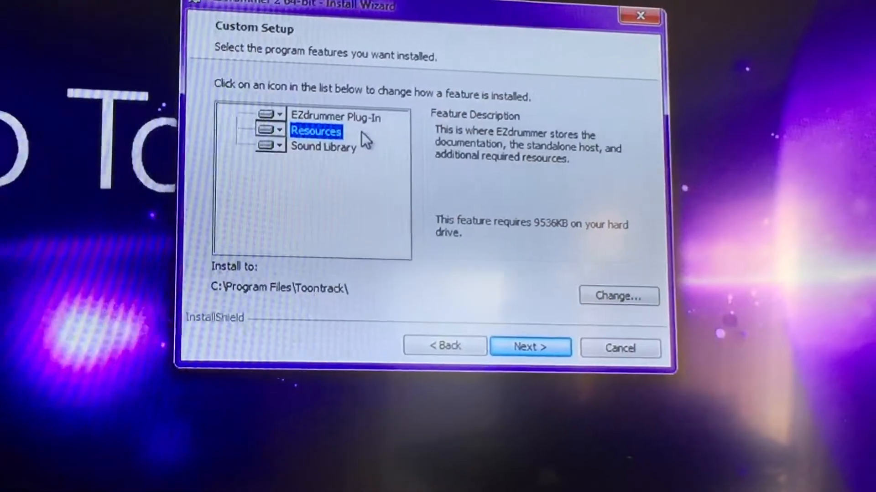
pyautogui.click(323, 147)
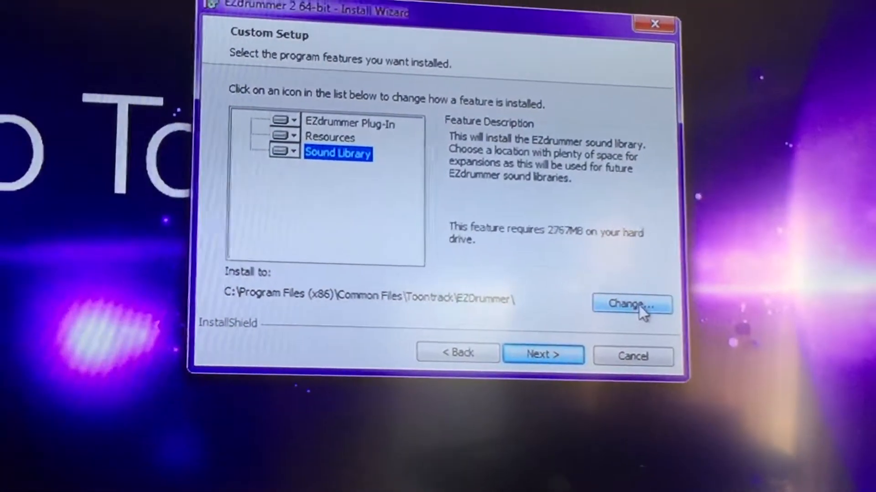
# Browse the Sound Library destination to the Samples (F:) drive
pyautogui.click(631, 305)
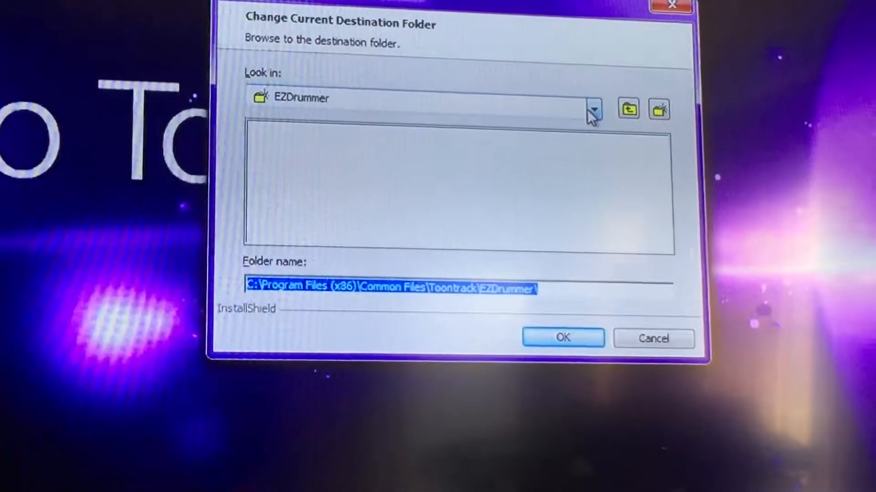
pyautogui.click(594, 111)
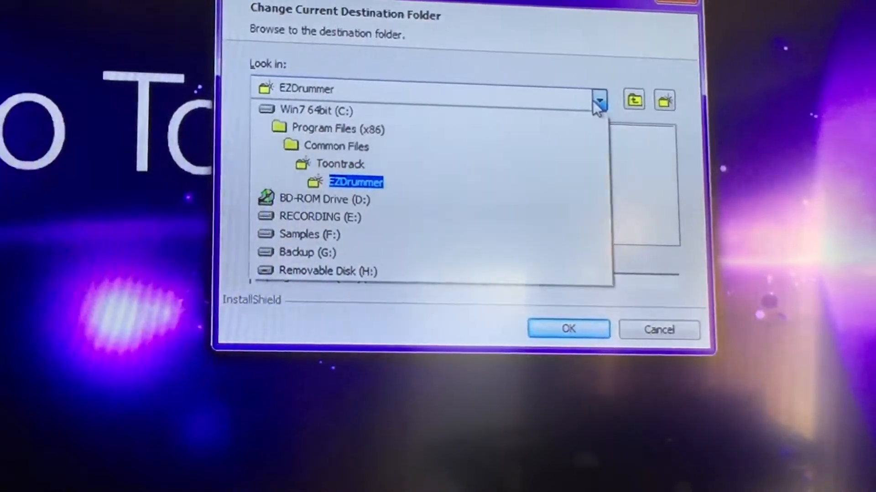
pyautogui.click(306, 234)
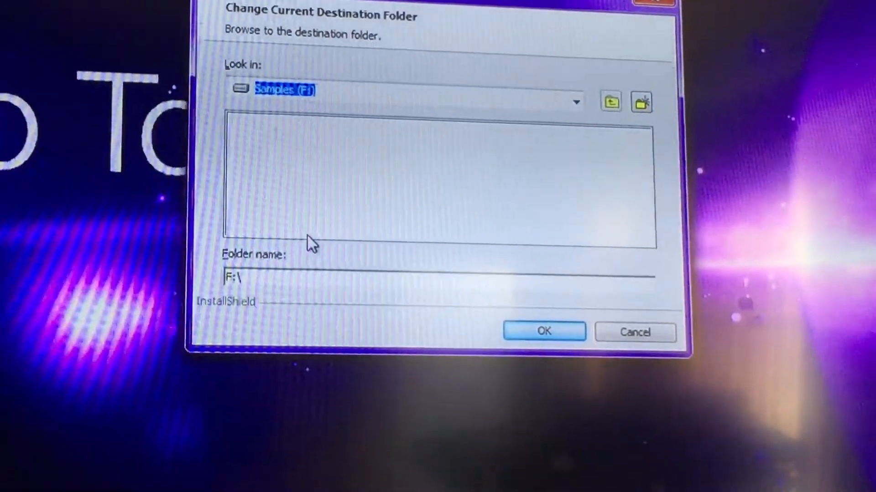
pyautogui.moveTo(505, 176)
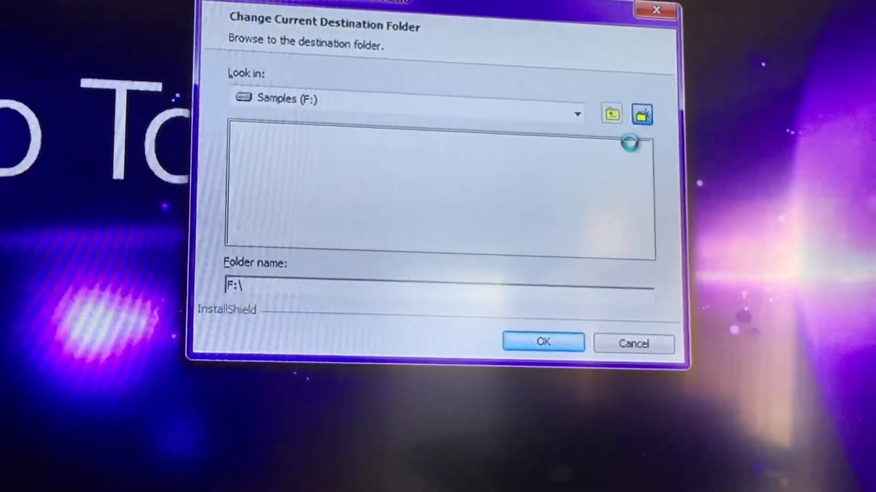
# Create a Toontrack folder on F: and confirm F:\Toontrack\ as the Sound Library destination
pyautogui.click(641, 114)
pyautogui.write('Toontrack')
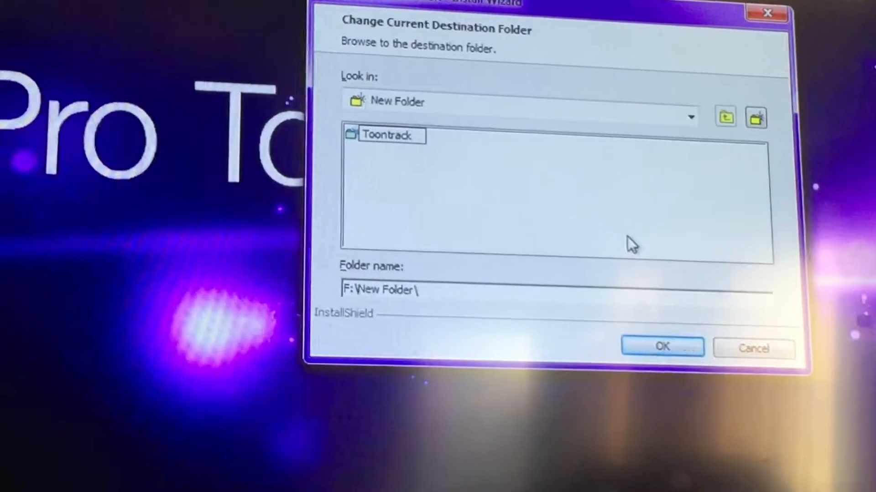
pyautogui.doubleClick(384, 135)
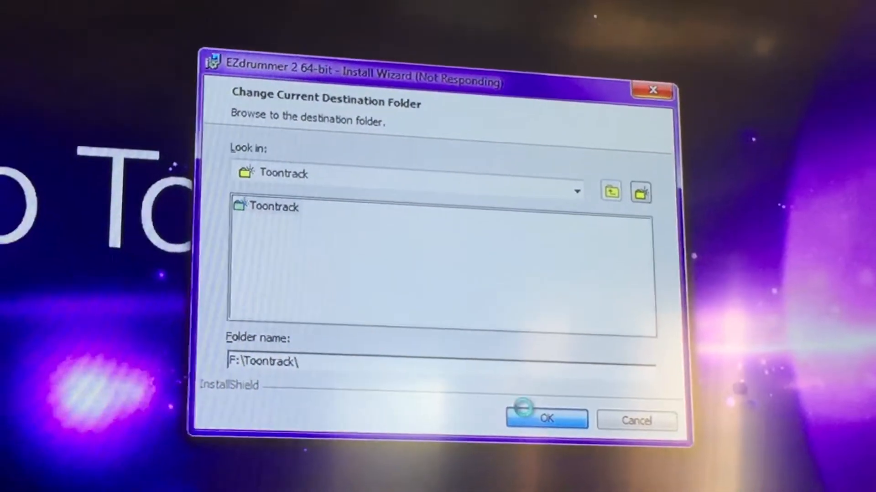
pyautogui.click(546, 419)
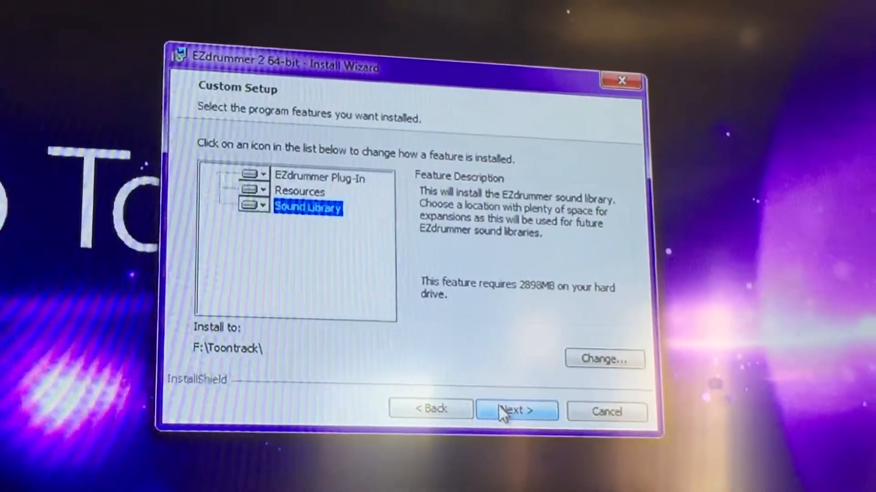
# Proceed to install and approve the User Account Control prompt to begin installation
pyautogui.click(514, 411)
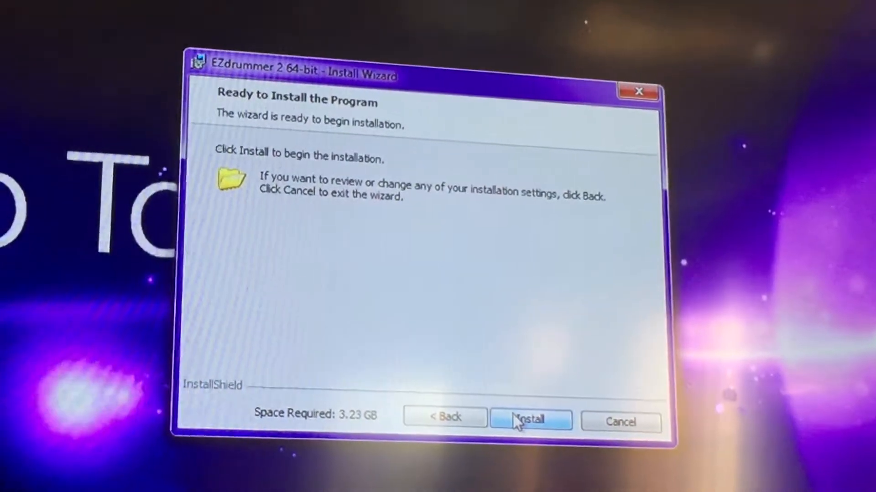
pyautogui.click(529, 419)
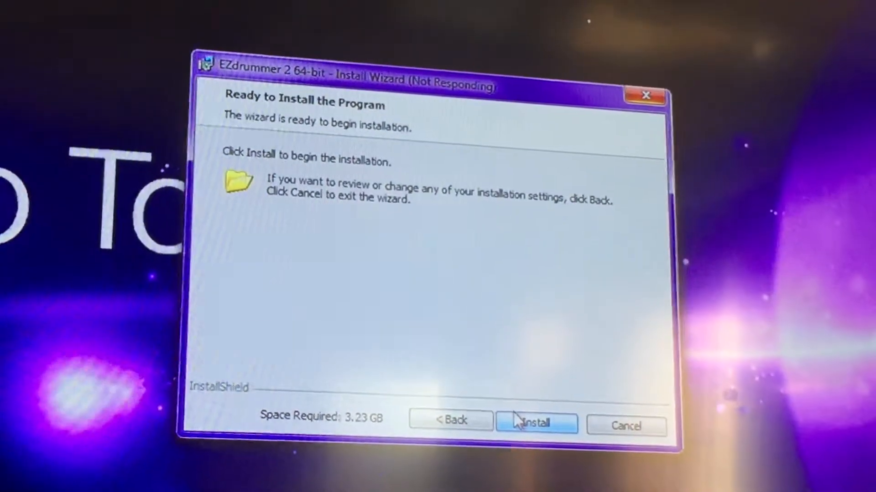
pyautogui.click(534, 423)
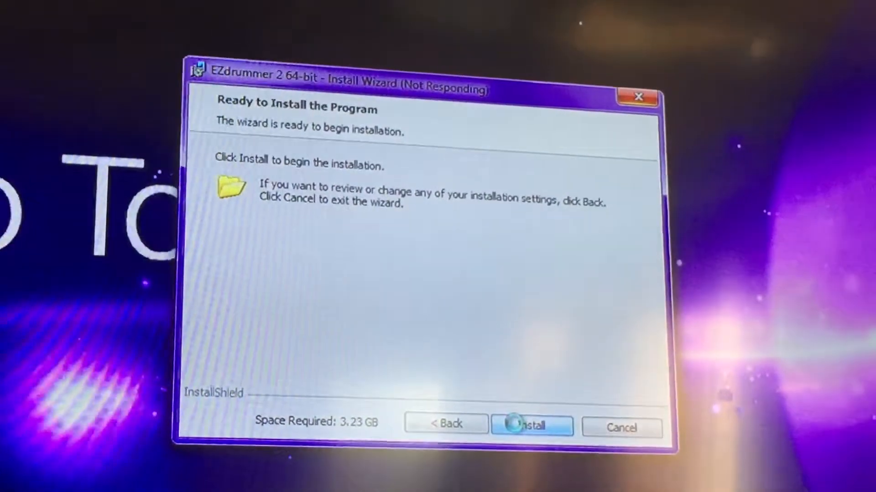
pyautogui.click(531, 424)
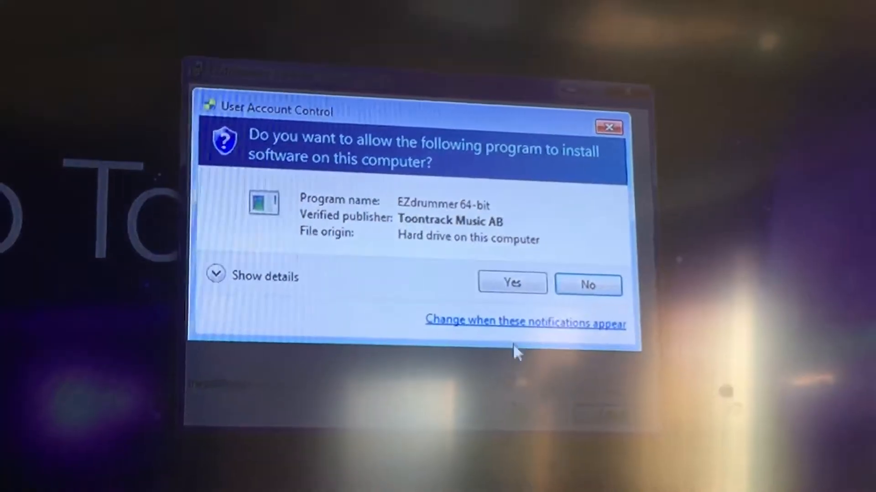
pyautogui.click(511, 284)
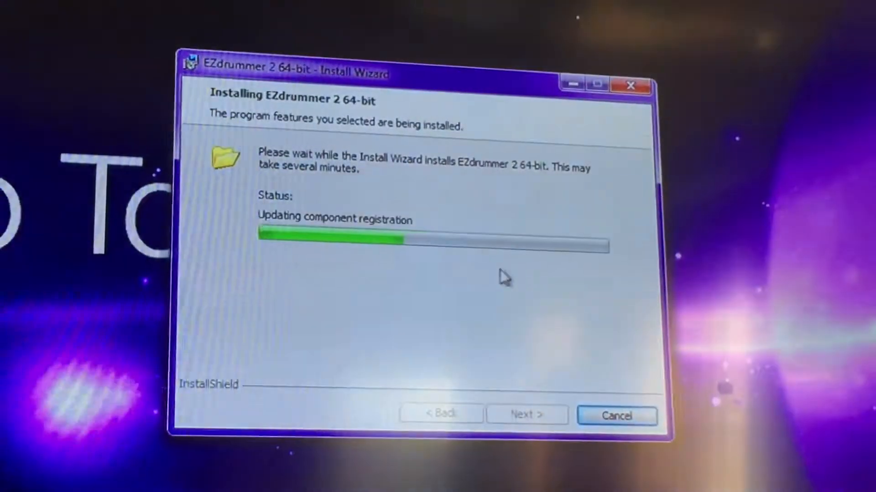